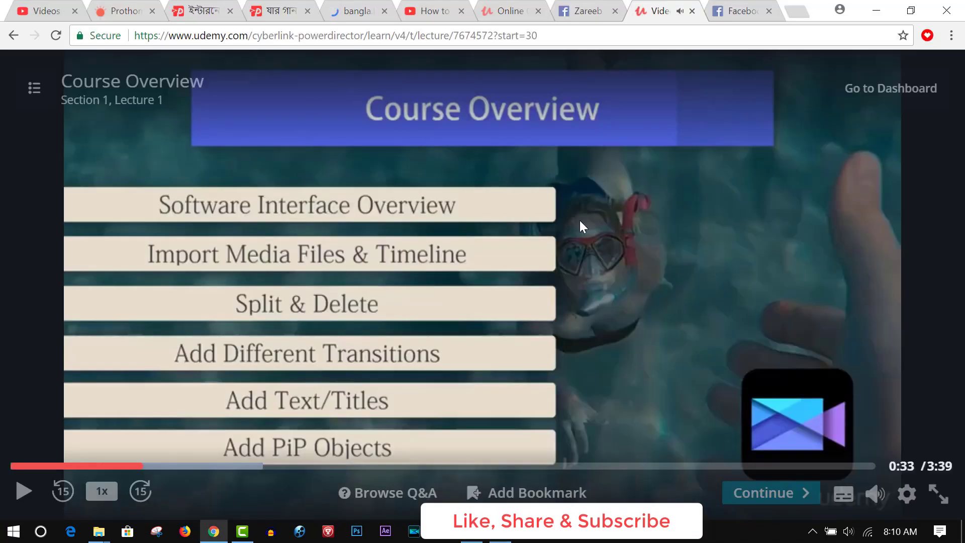
Play the Course Overview lecture video briefly and pause it at 0:34.
click(481, 287)
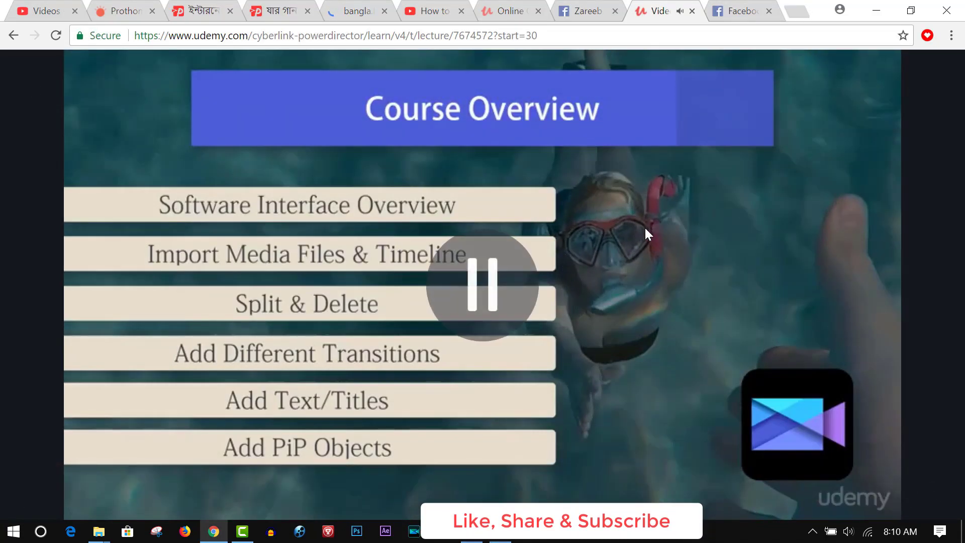
click(486, 286)
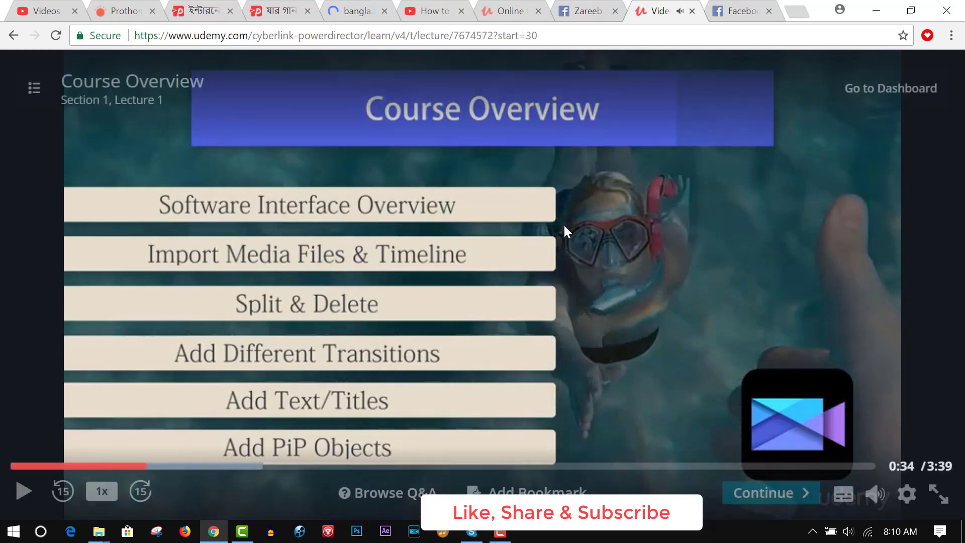
mouse_move(661, 229)
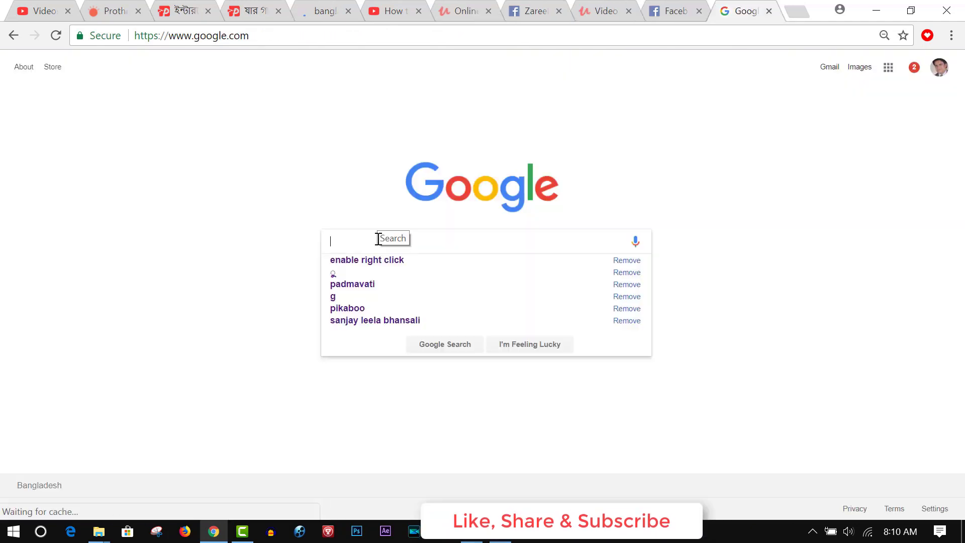
mouse_move(367, 259)
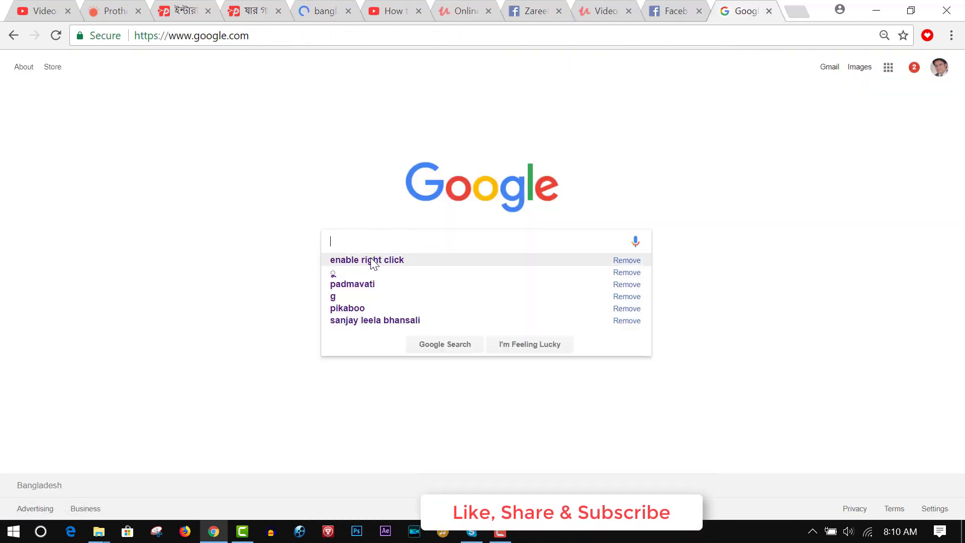
Search 'enable right click' and go to the Enable right click Chrome Web Store page.
click(367, 260)
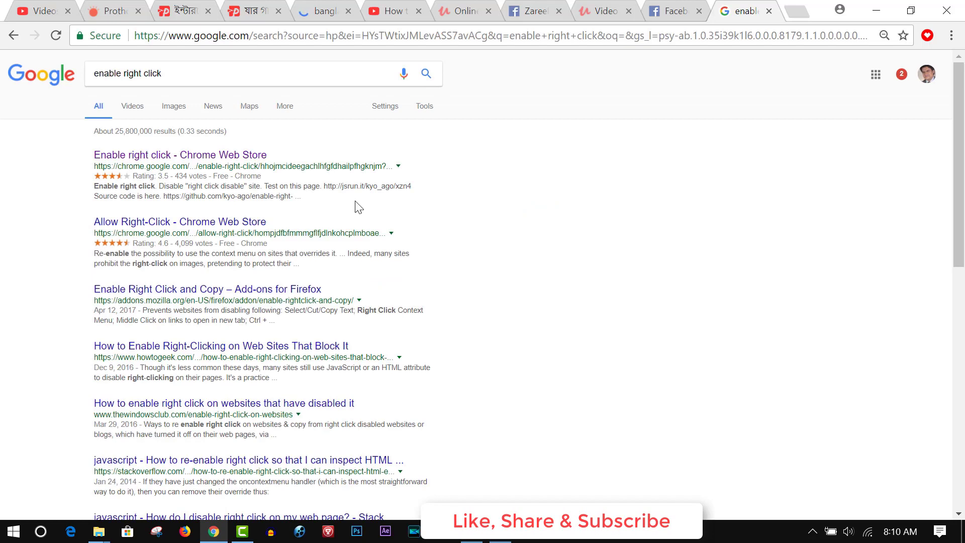
mouse_move(134, 123)
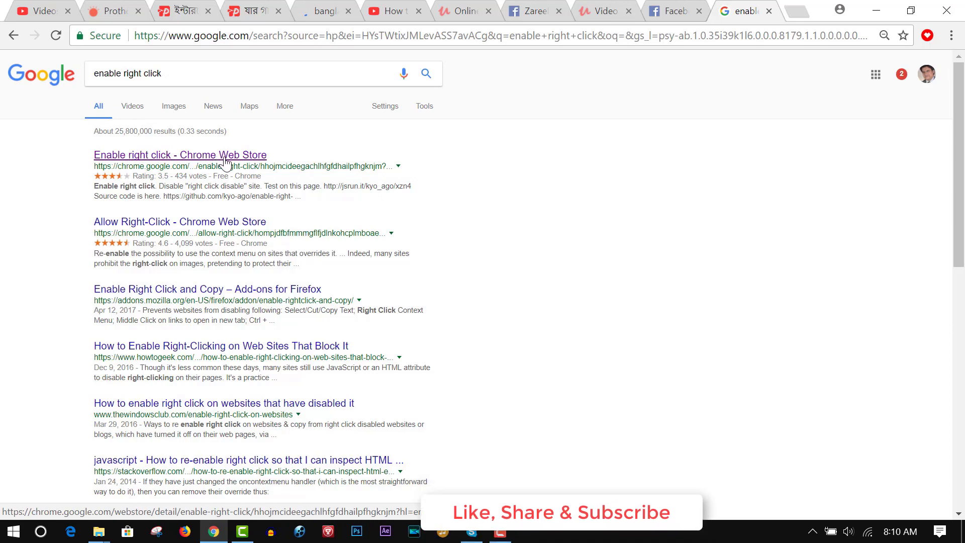
click(180, 155)
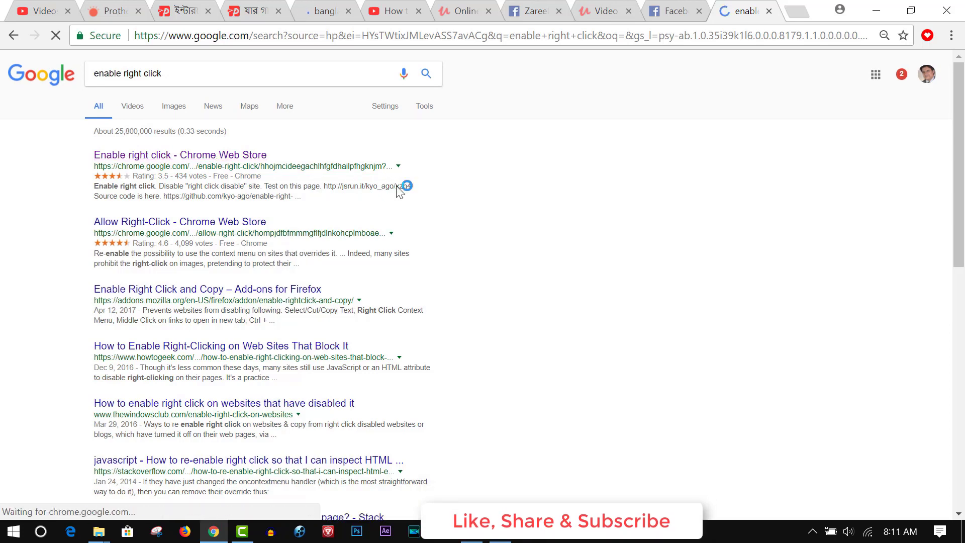
click(180, 155)
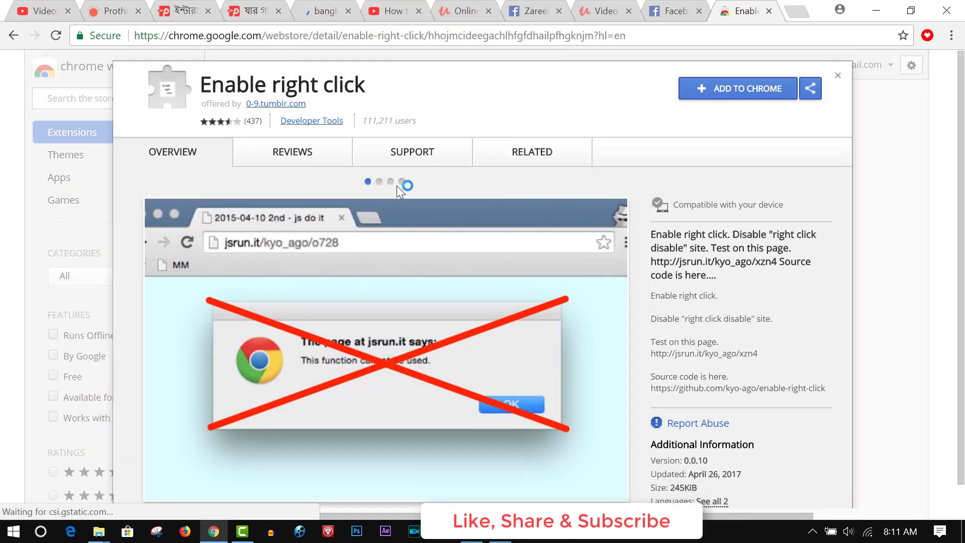
Add the Enable right click extension to Chrome, dismiss the added notice and close the store tab.
click(737, 89)
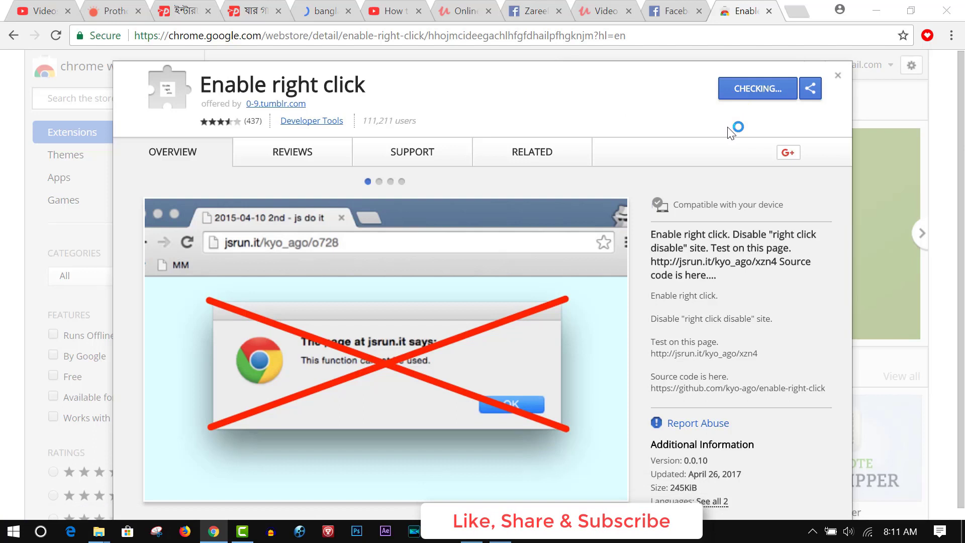
click(757, 88)
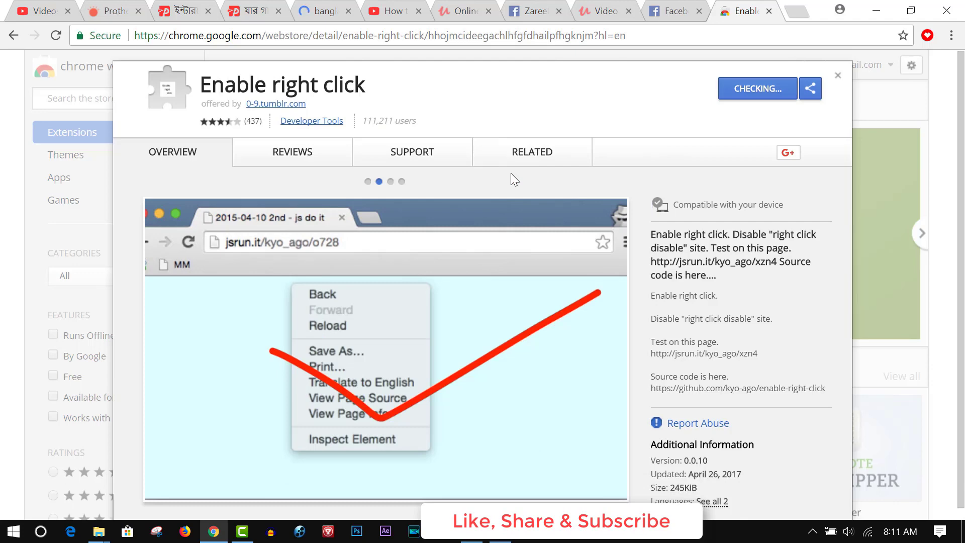
click(532, 152)
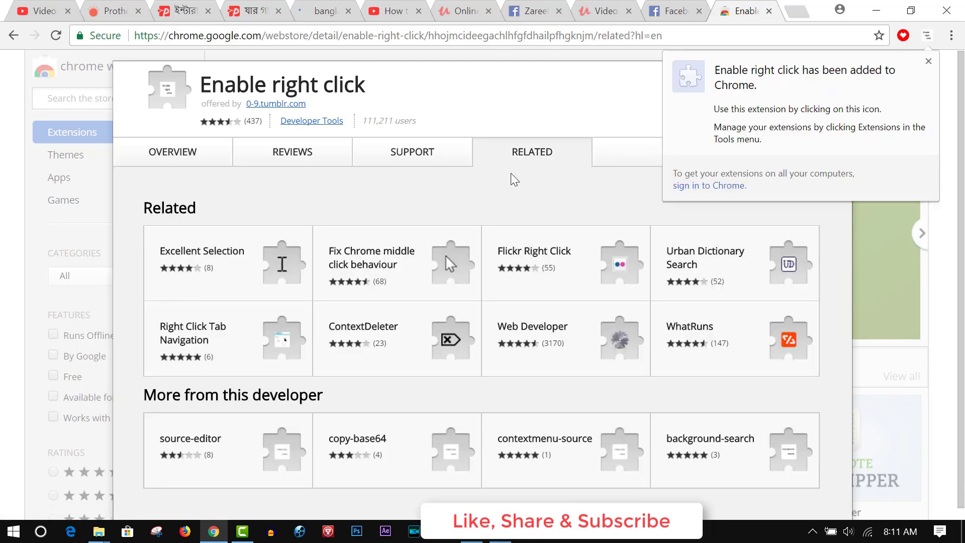
mouse_move(804, 84)
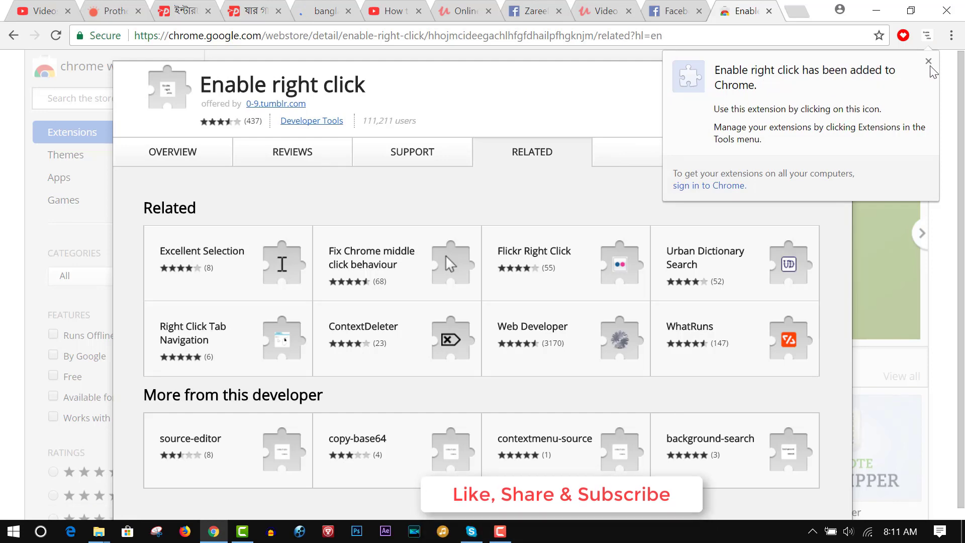
click(930, 61)
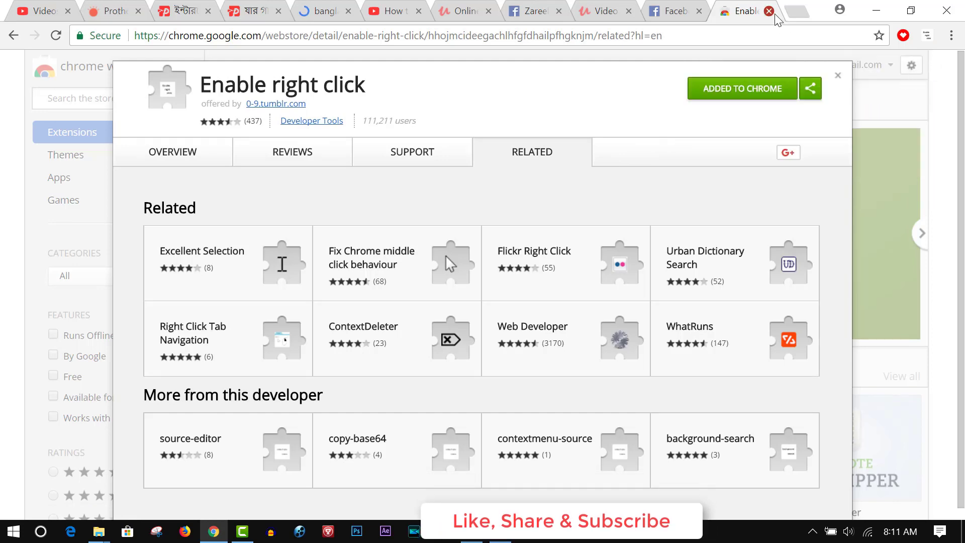
click(767, 11)
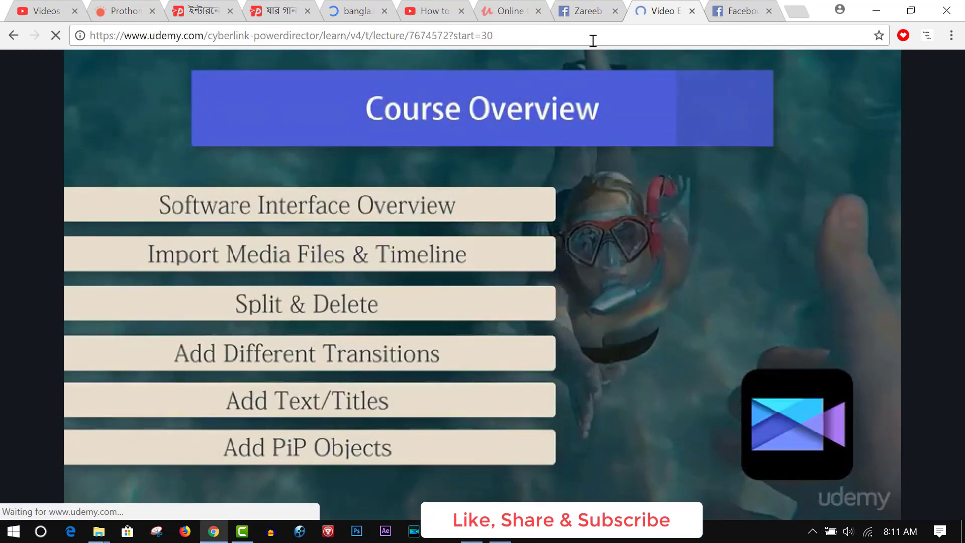
Pause the lecture video and choose 'Save video as...' from its right-click menu.
click(482, 284)
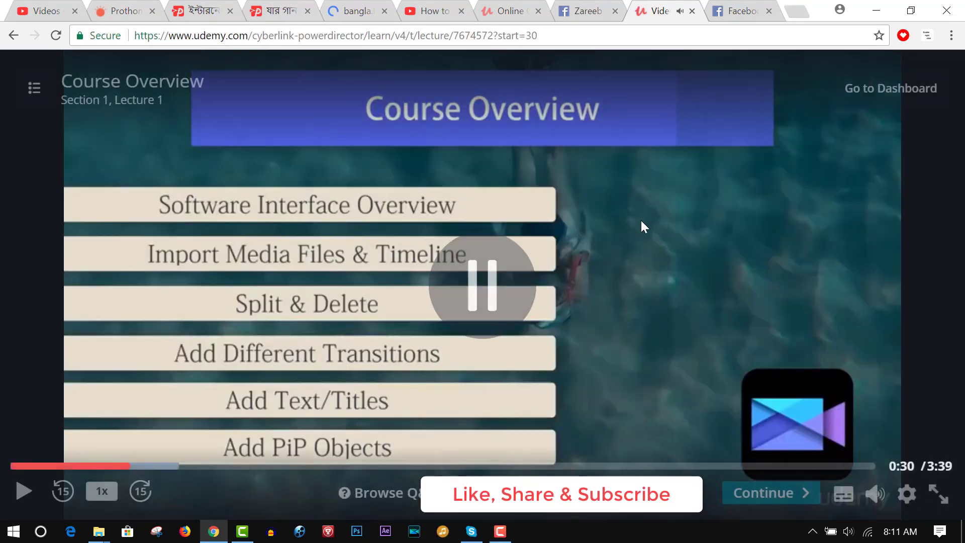
right_click(644, 228)
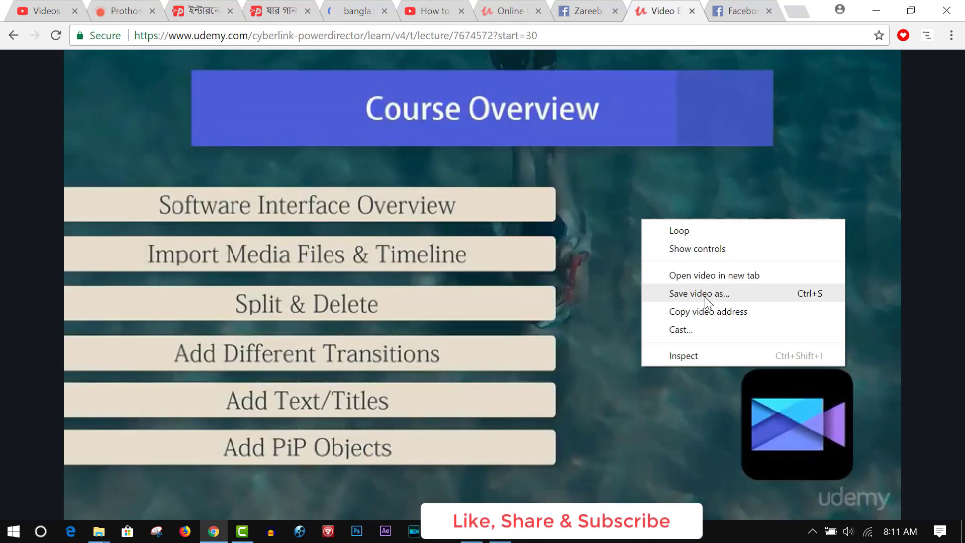
mouse_move(688, 302)
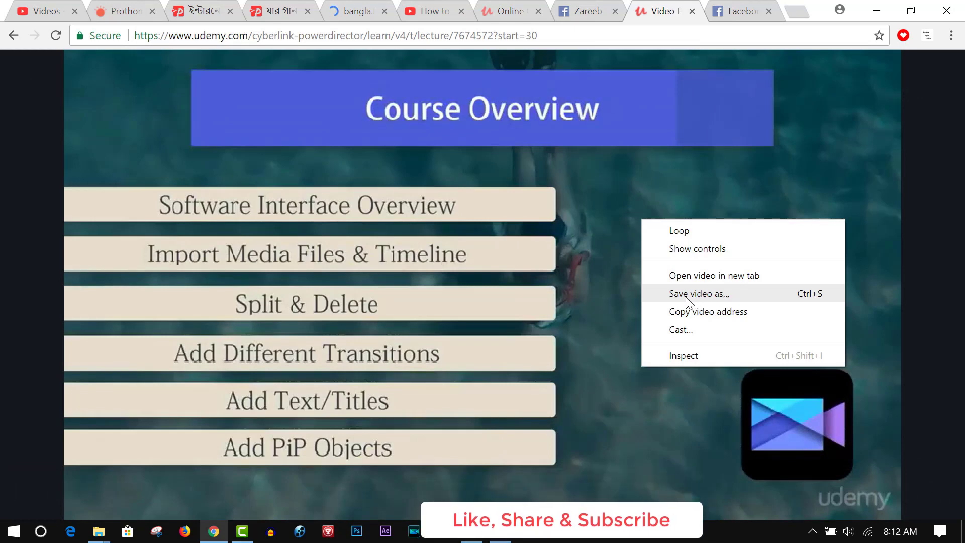
click(700, 294)
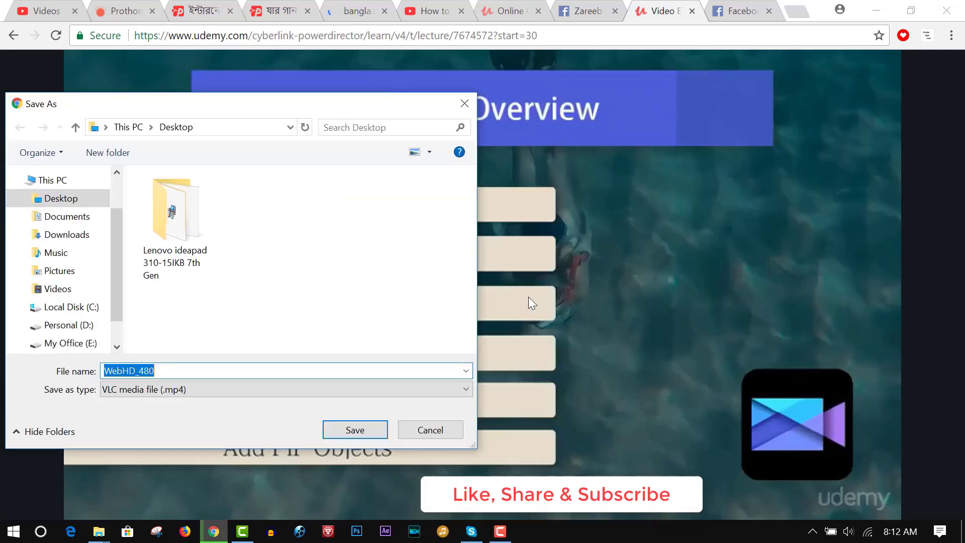
Save the lecture video to the Desktop as WebHD_480.mp4.
click(355, 429)
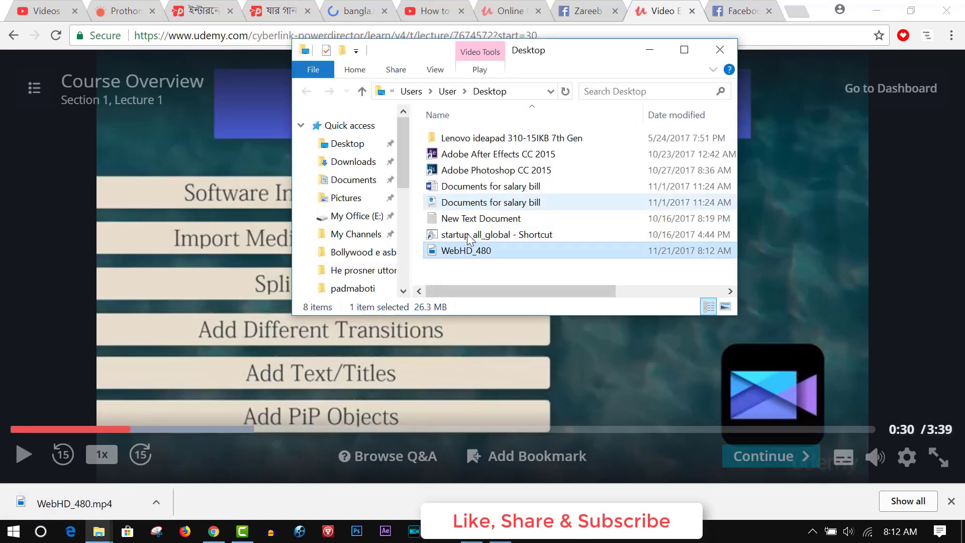
Confirm WebHD_480 is on the Desktop as a 26,982 KB MP4, then close the folder window.
click(684, 49)
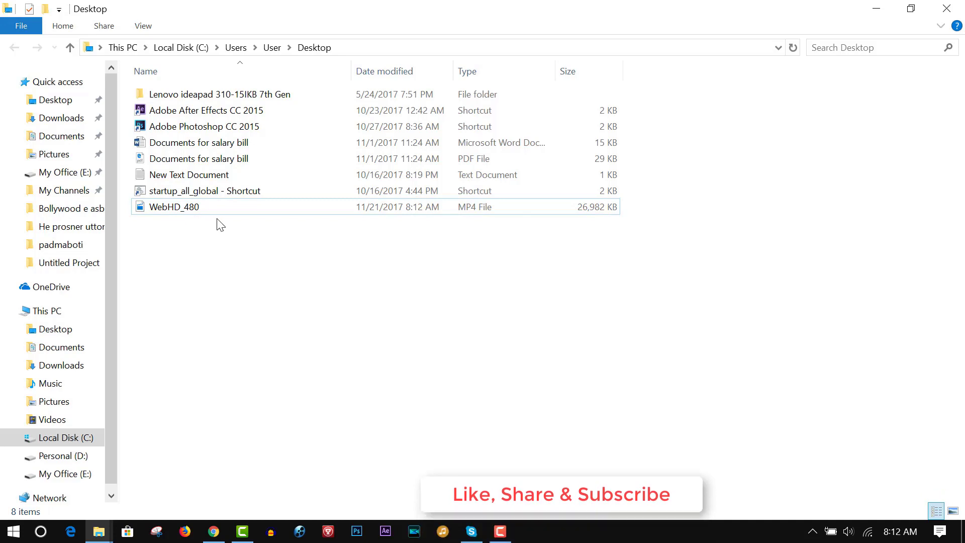
click(212, 531)
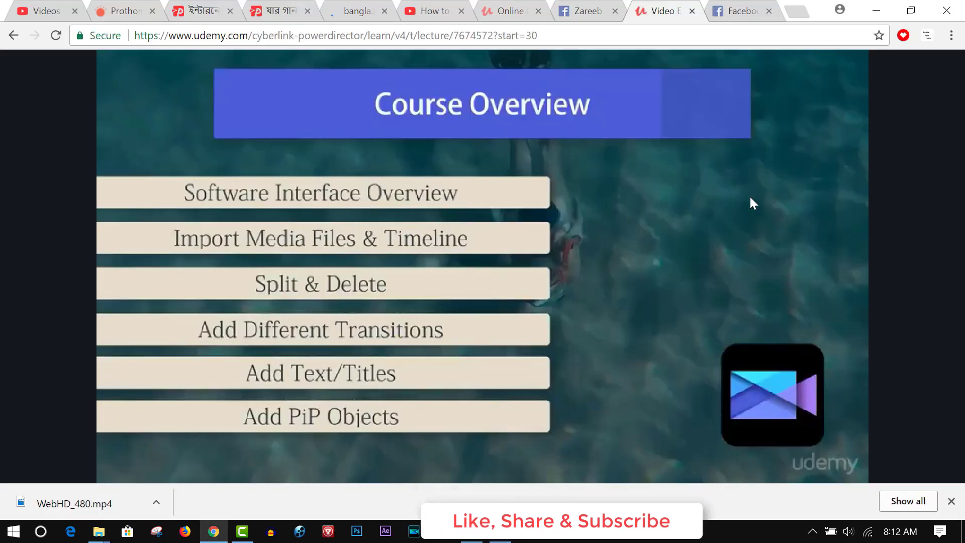